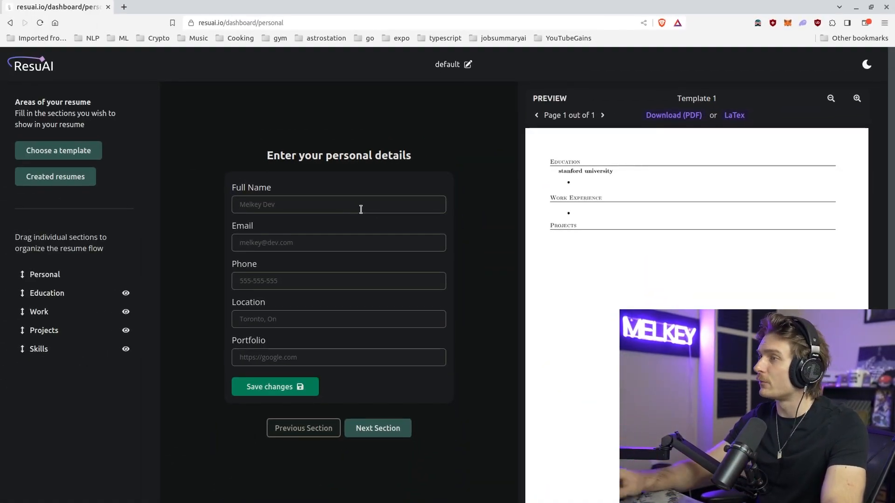
Step: Enter and save the personal details, then add a blank school entry under education
left_click(275, 387)
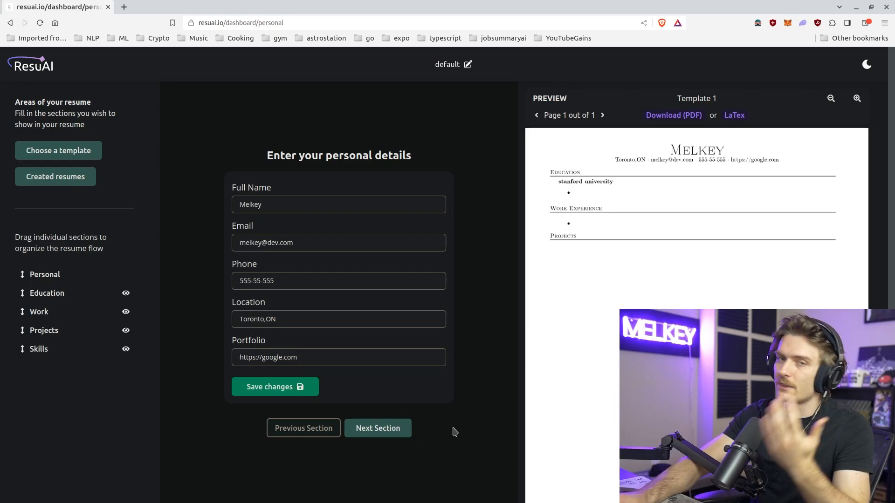
left_click(377, 428)
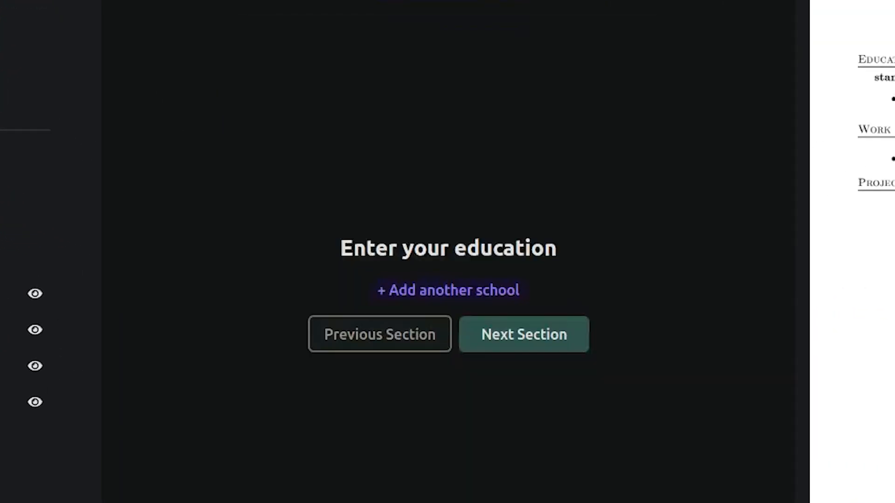
left_click(449, 290)
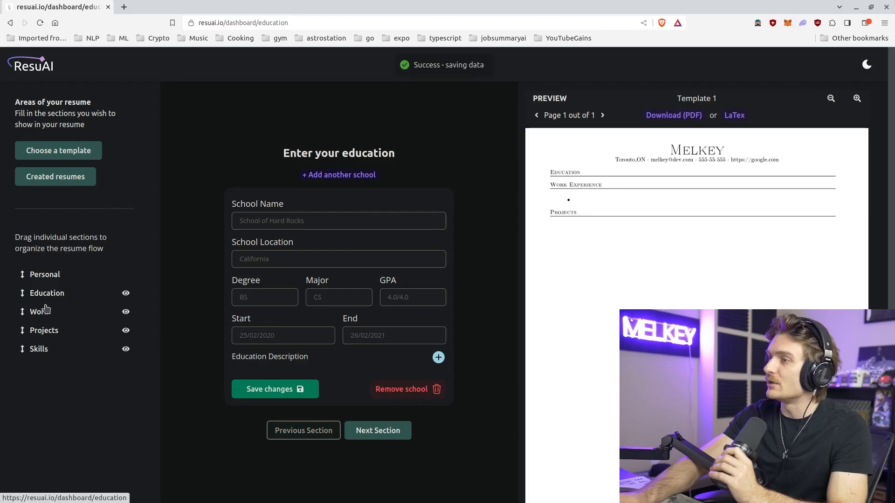
Step: Glance at Skills, return to Education, and enter School Of Hark Rocks, California, BS CS, GPA 4.0/4.0
left_click(39, 349)
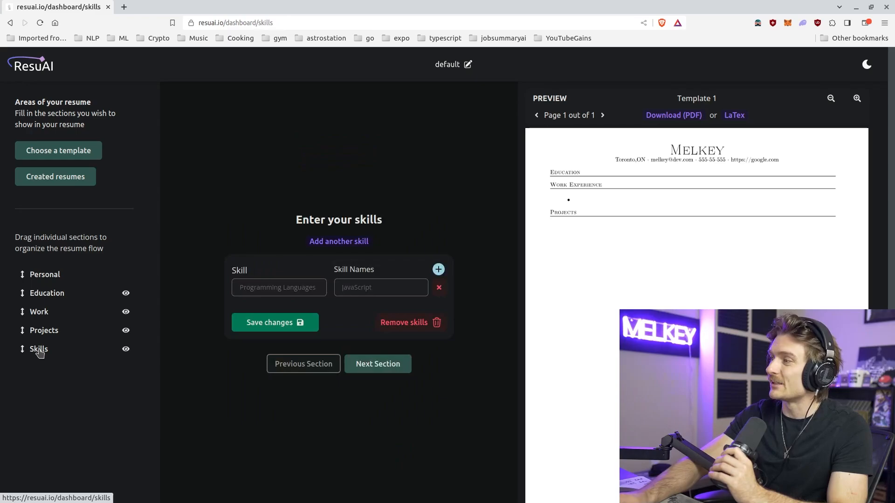
left_click(46, 293)
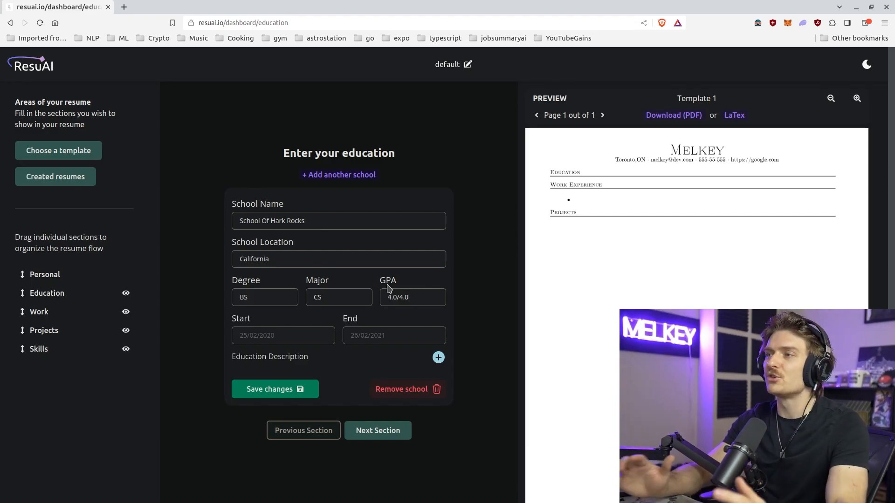
left_click(275, 389)
type("S")
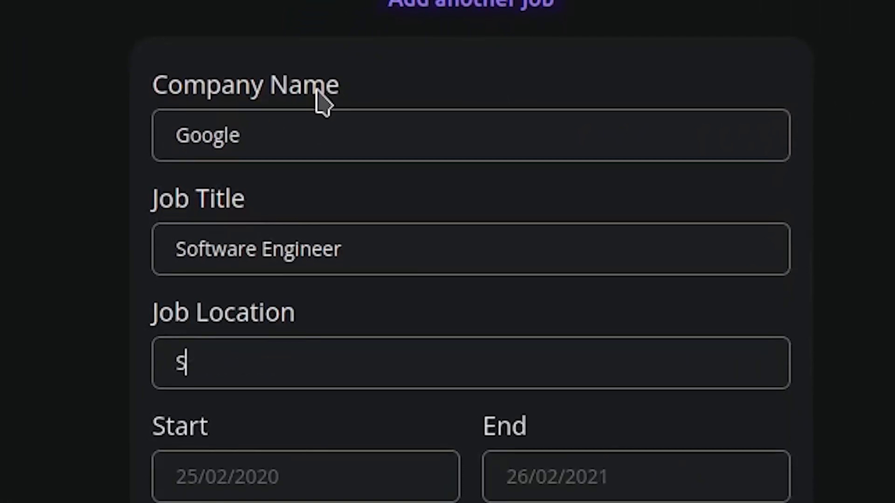
Step: Add the Google Software Engineer job in Stanford, CA, 25/02/2021 to Current, with one saved bullet
type("tanford, CA")
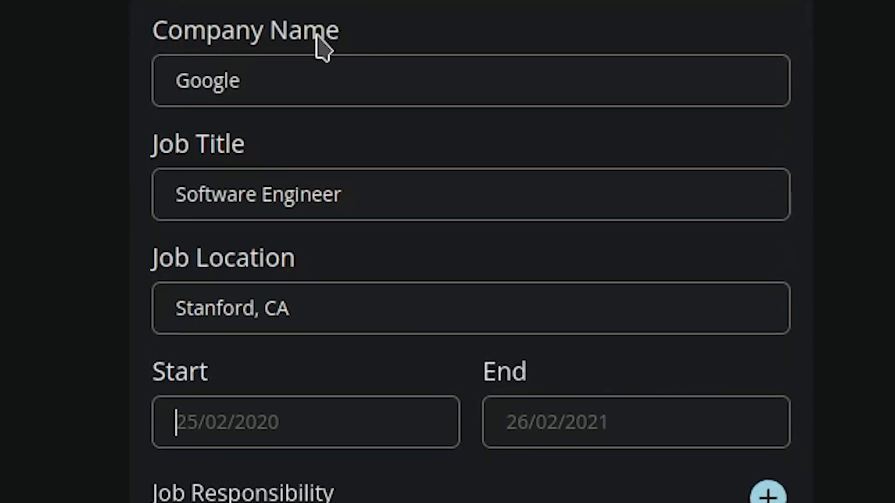
scroll("down", 3)
type("25/02/2021")
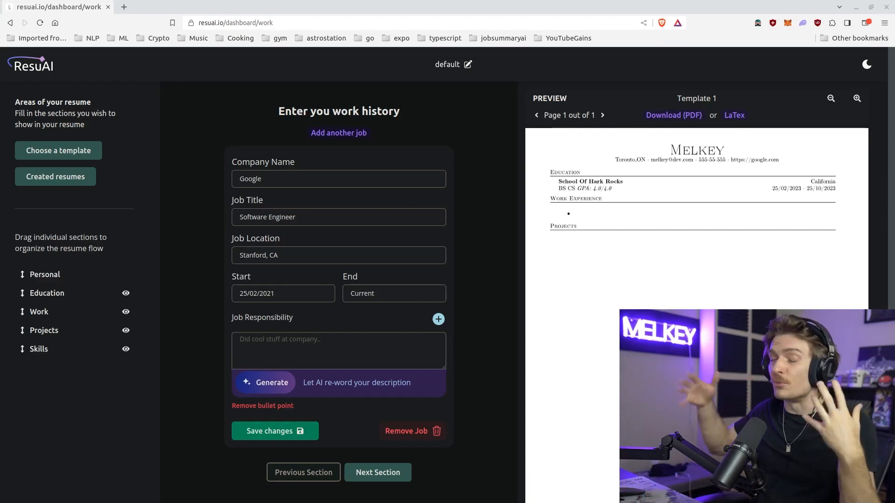
left_click(338, 351)
type("Designed mobile experiences using Expo and React Native.")
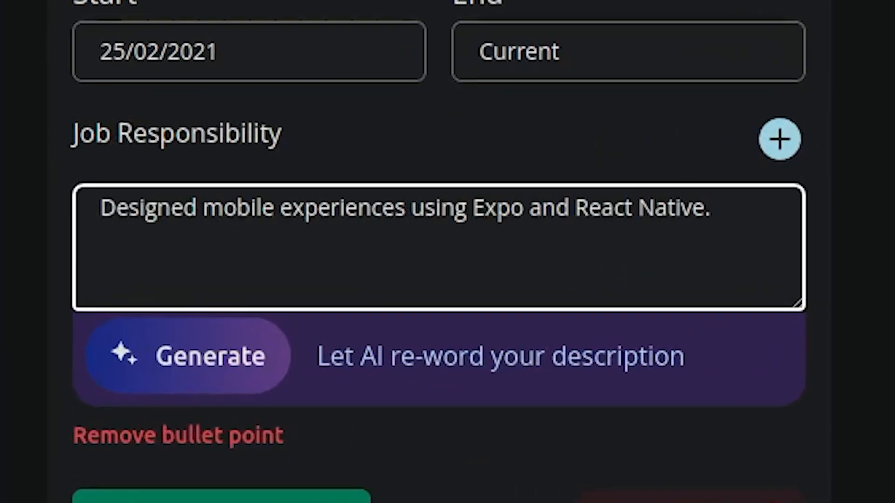
left_click(712, 210)
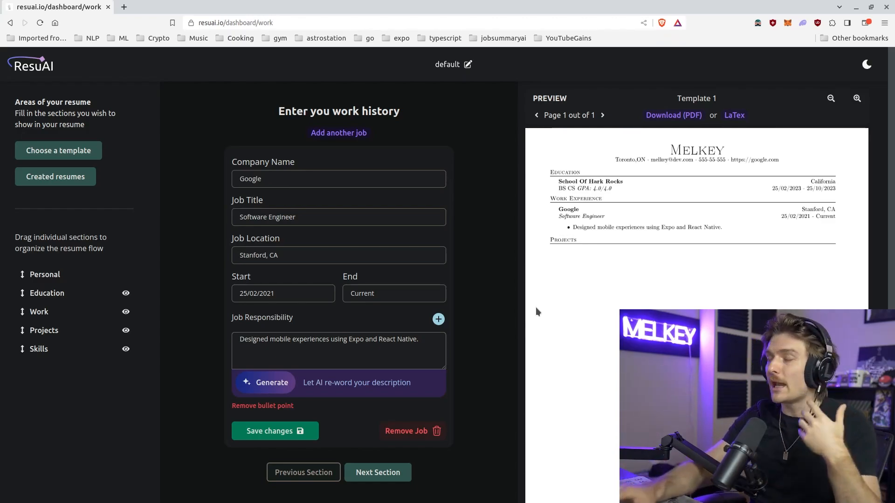
left_click(438, 319)
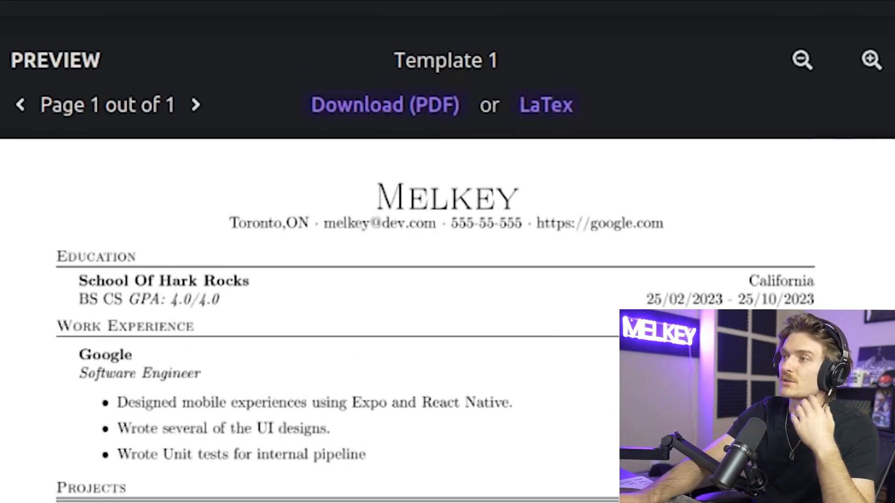
Step: Add Google bullets on building UI designs and unit tests for an internal pipeline
scroll("down", 3)
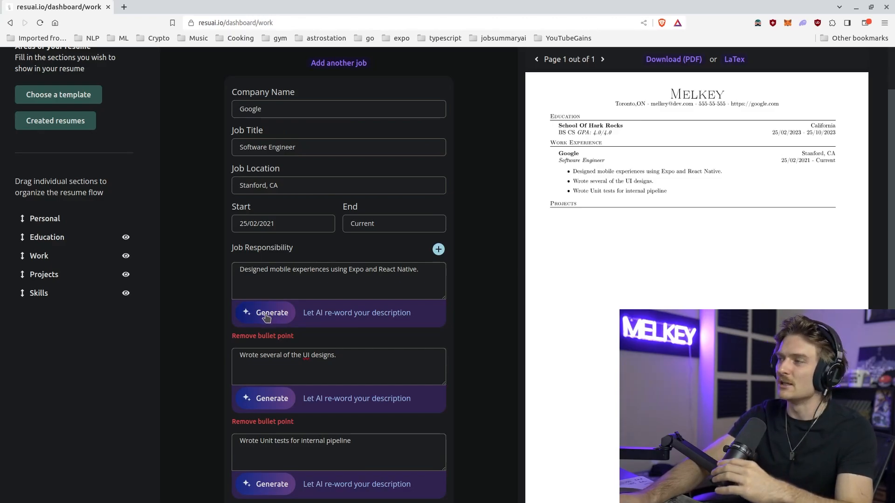
Step: Generate AI rewordings for the first two Google bullets, accept them, and save each
left_click(272, 312)
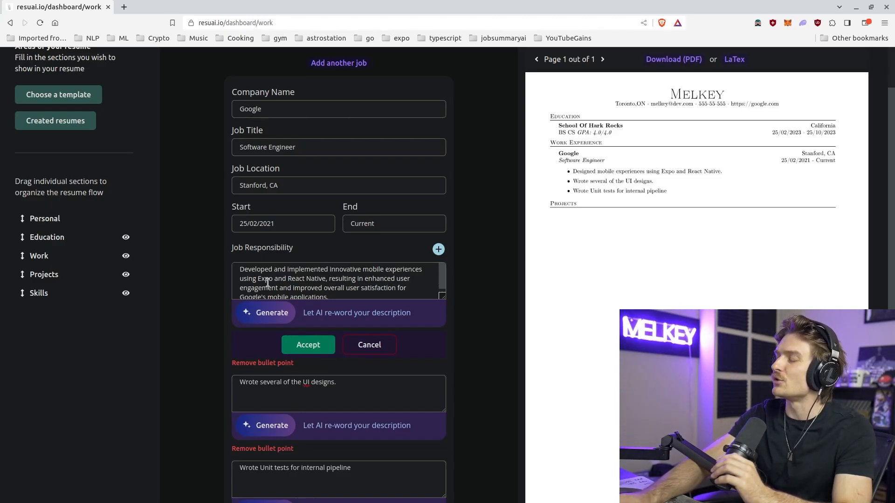
mouse_move(335, 289)
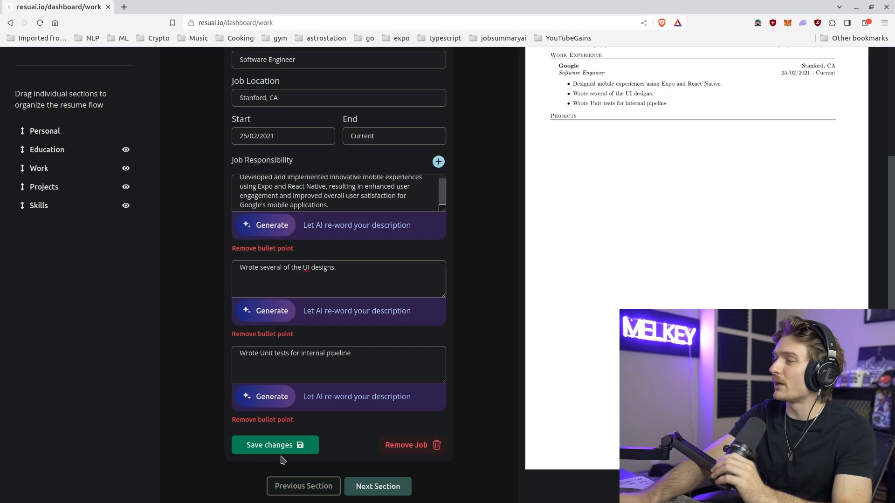
left_click(275, 445)
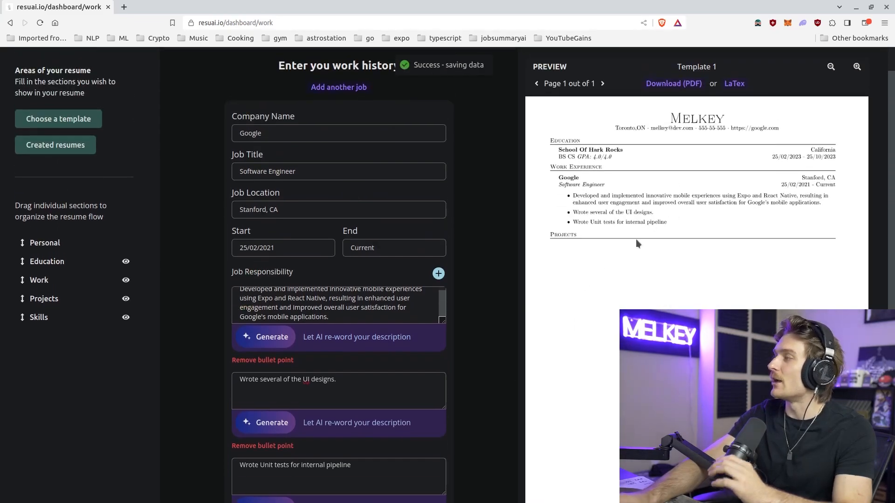
left_click(272, 423)
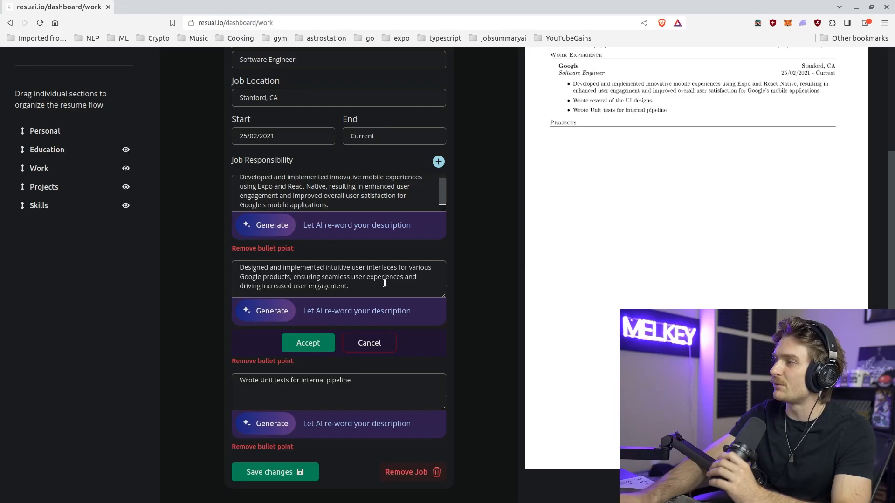
mouse_move(317, 286)
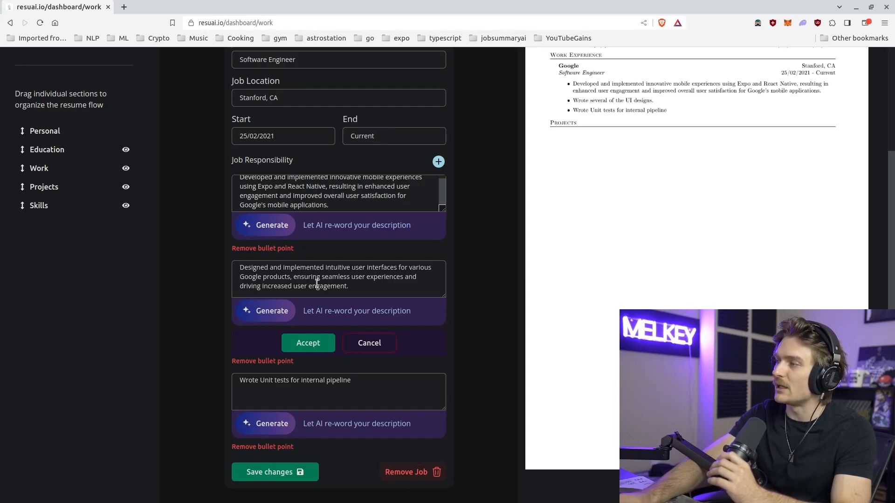
left_click(308, 343)
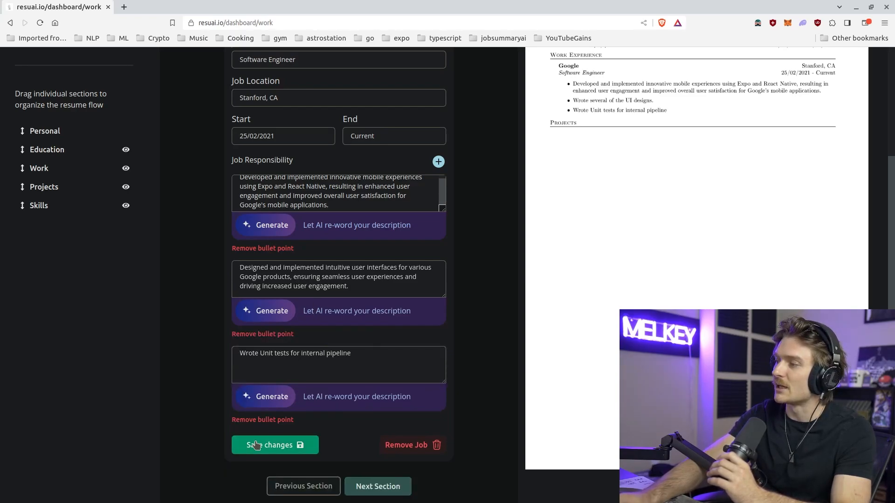
left_click(275, 445)
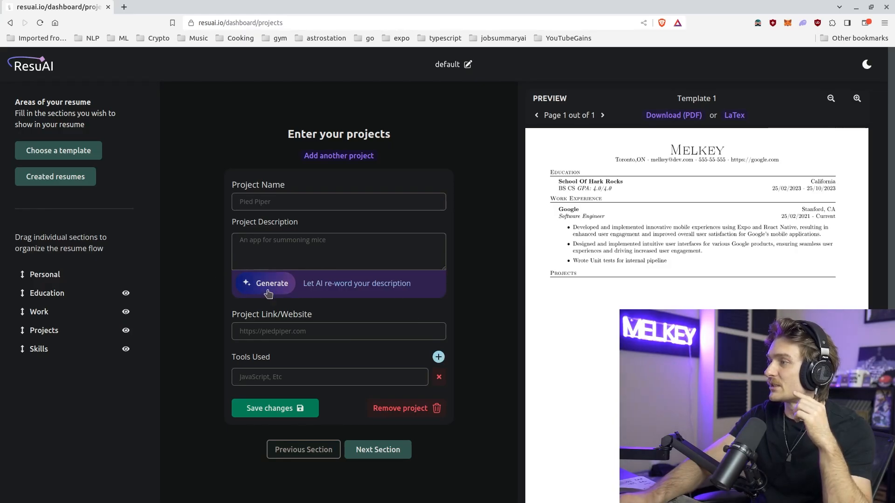
left_click(47, 293)
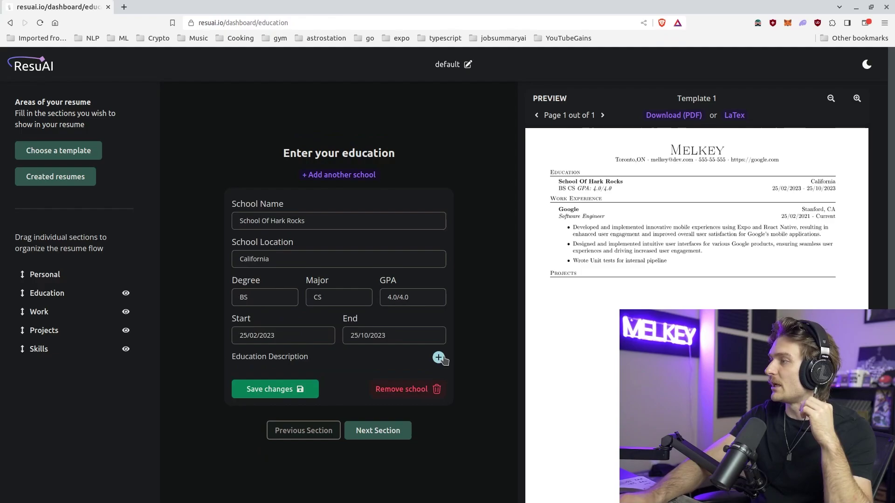
left_click(439, 358)
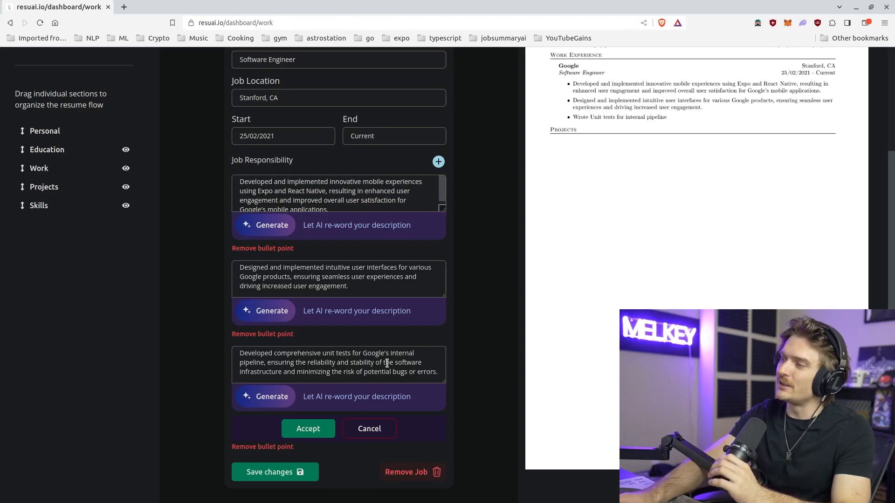
mouse_move(288, 350)
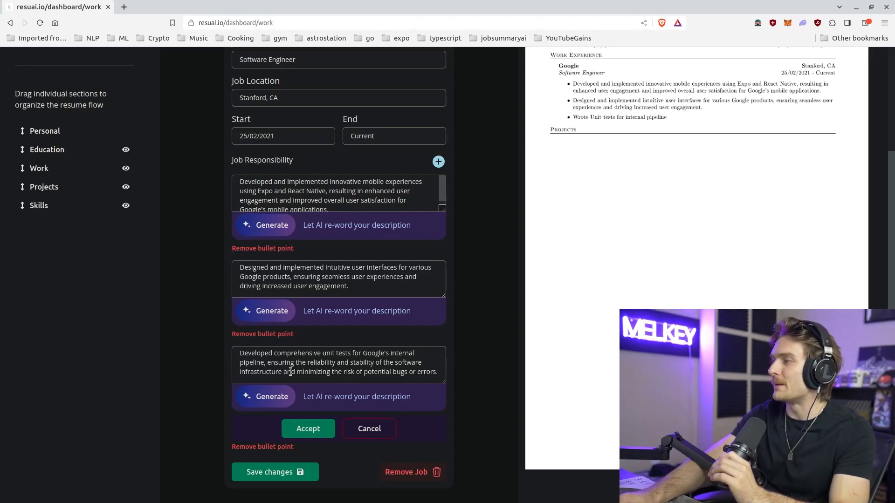
mouse_move(283, 393)
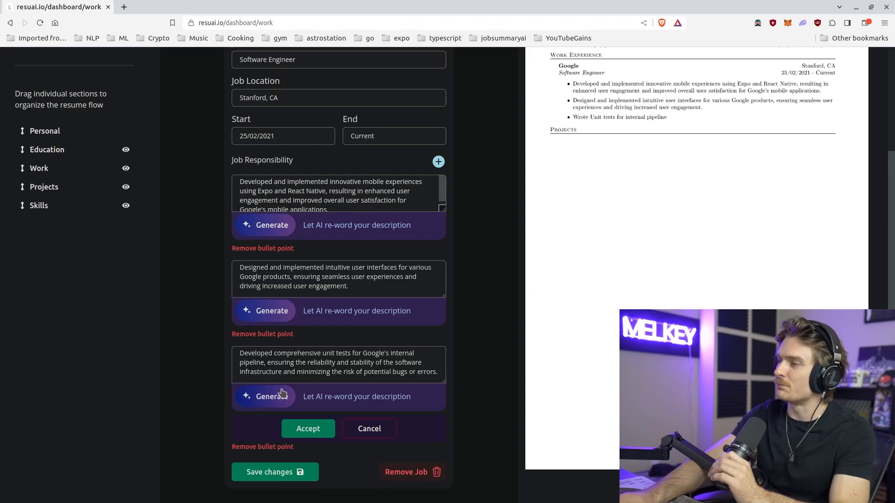
Step: Accept the AI-reworded unit-test bullet and return to the Education section
left_click(308, 428)
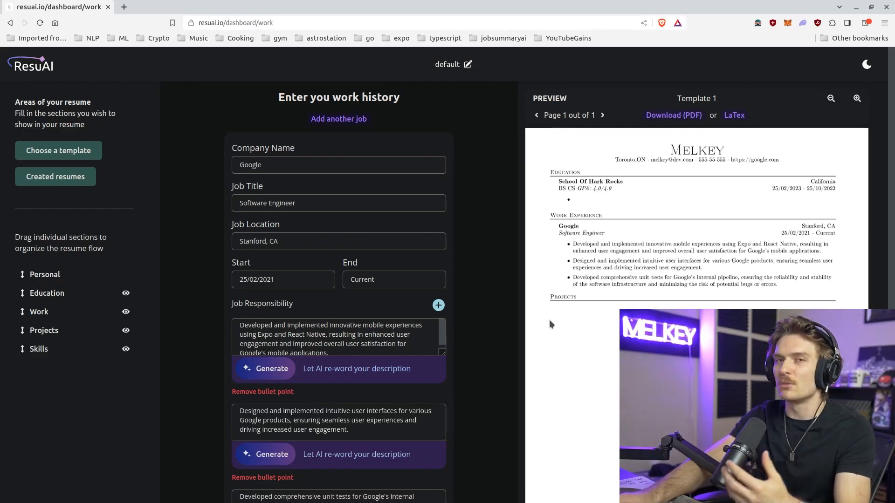
left_click(47, 293)
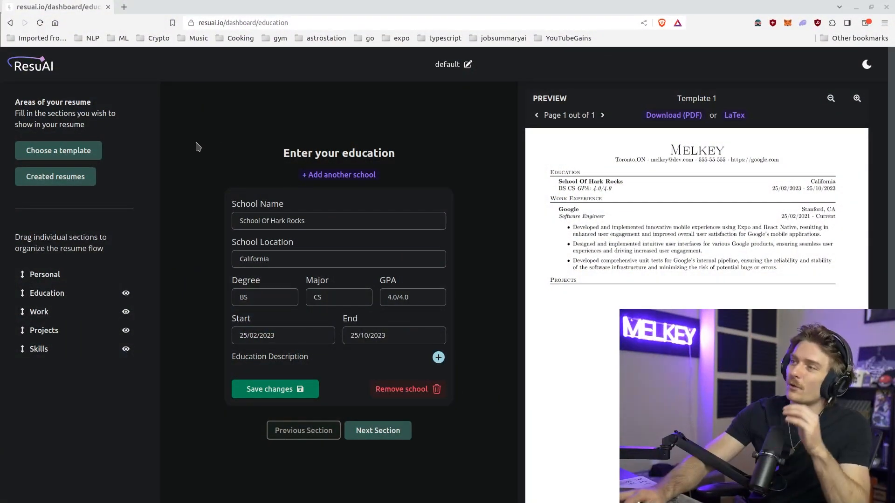
mouse_move(54, 156)
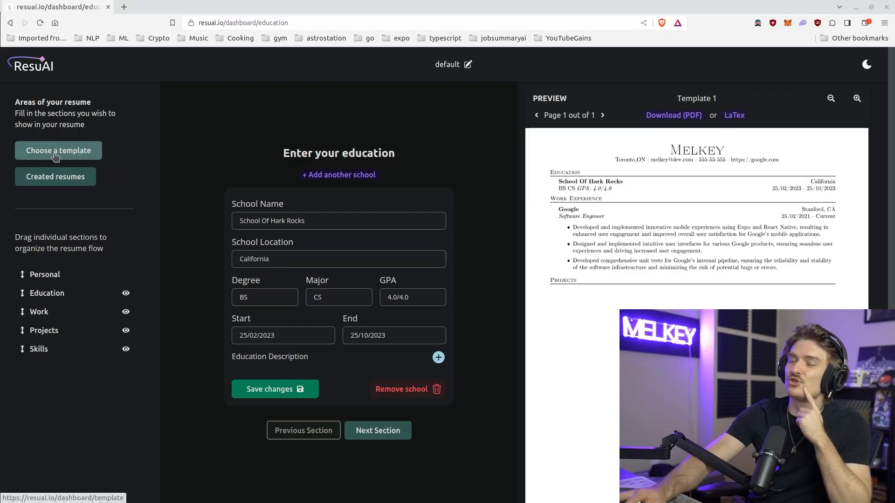
Step: Try the second template, then switch the resume to Template 3
left_click(57, 150)
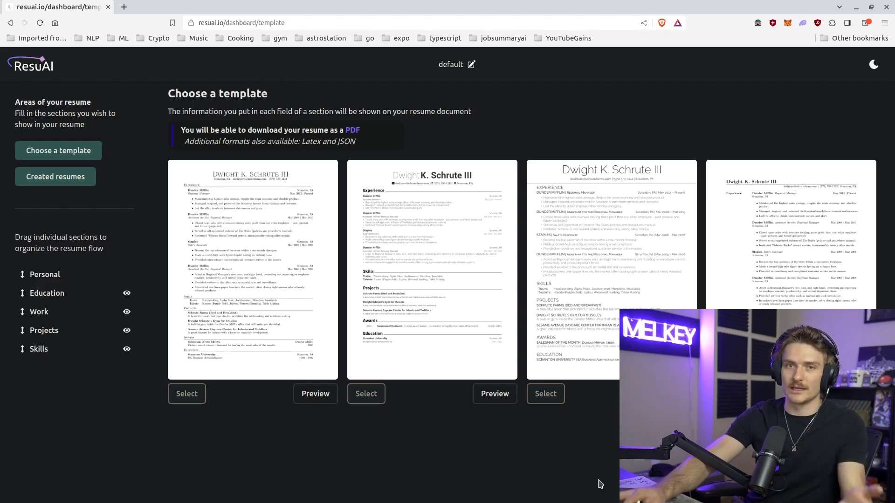
mouse_move(314, 324)
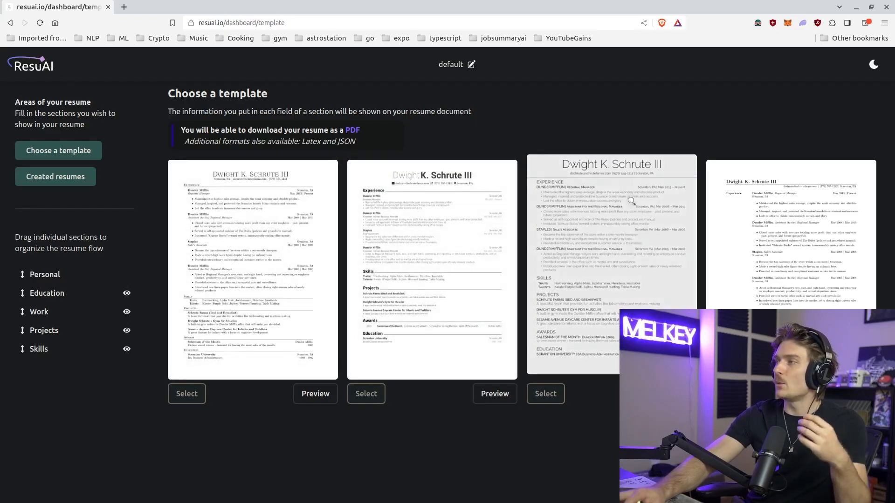
left_click(366, 394)
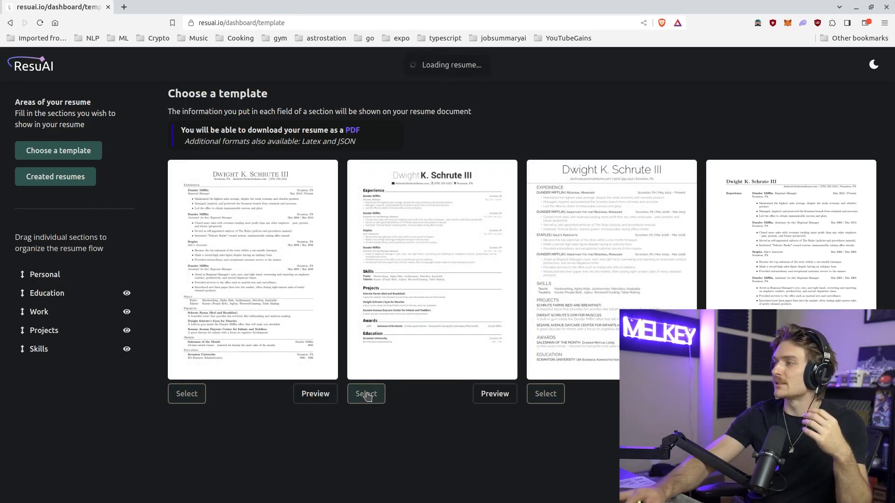
left_click(365, 394)
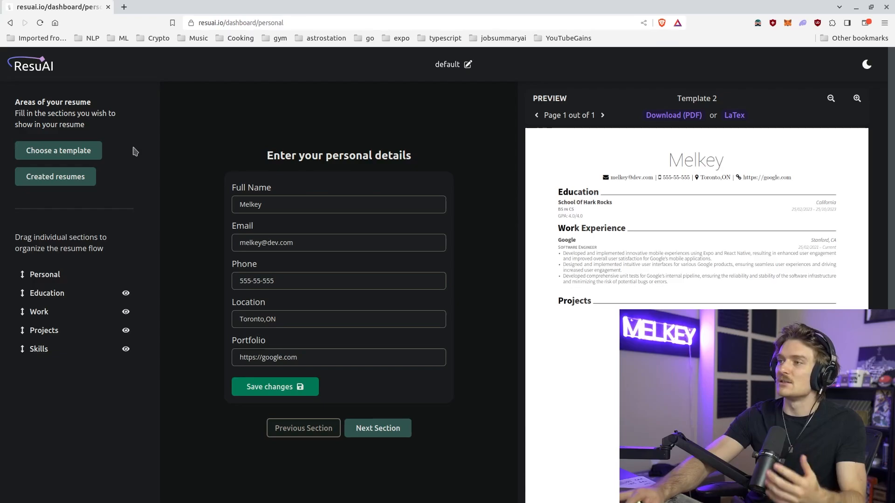
left_click(58, 150)
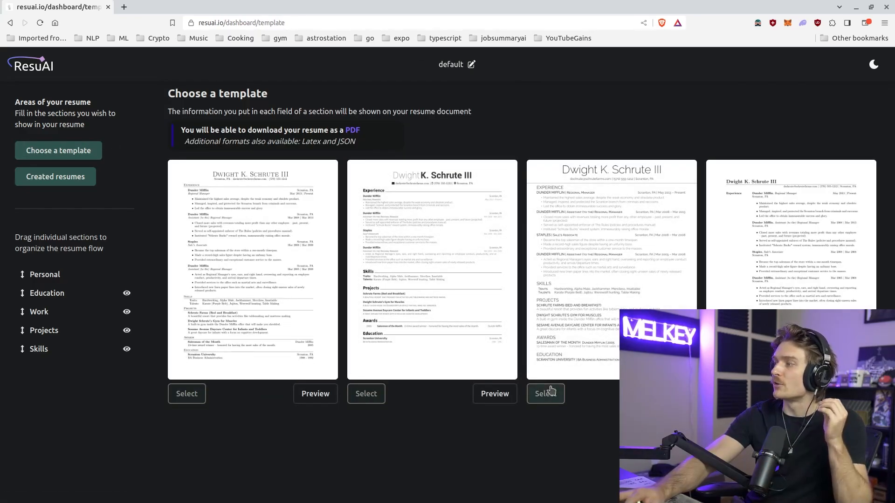
left_click(546, 394)
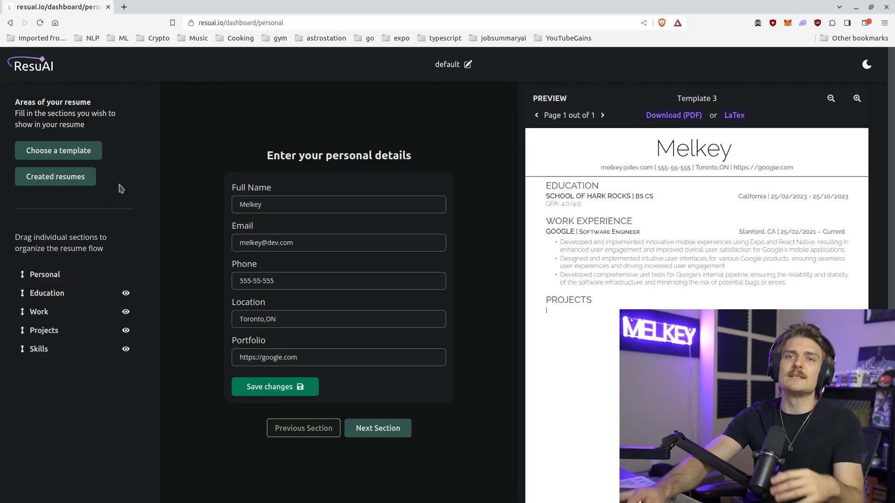
mouse_move(74, 181)
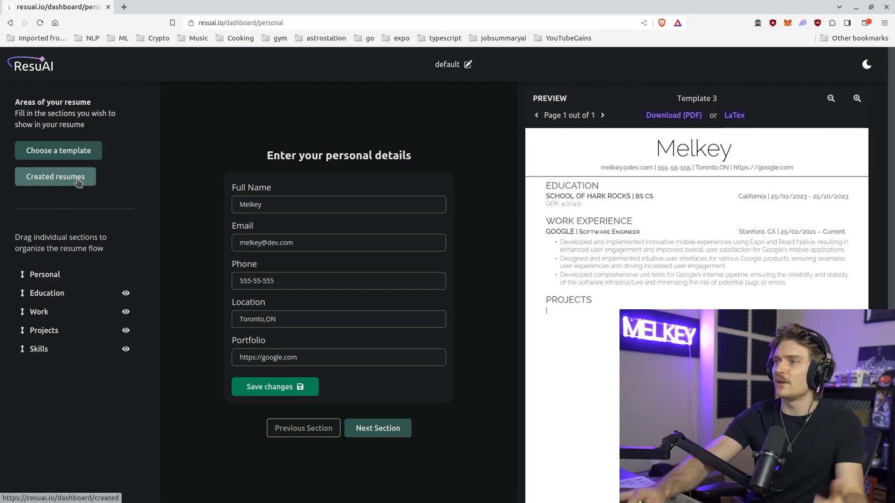
Step: Hide the Projects section and place Work Experience above Education
left_click(55, 177)
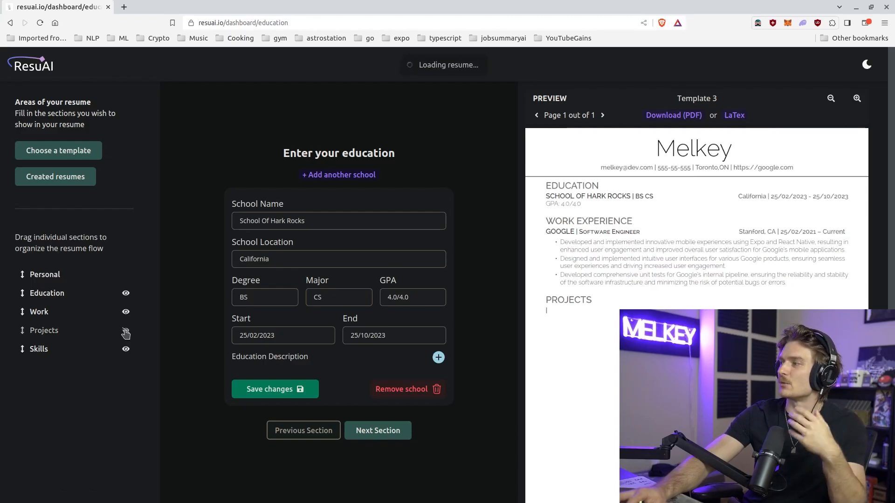
left_click(126, 330)
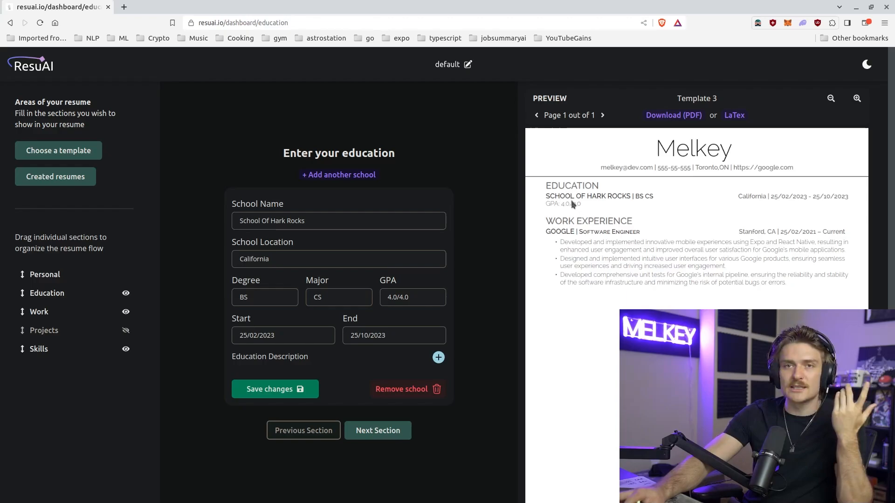
mouse_move(44, 315)
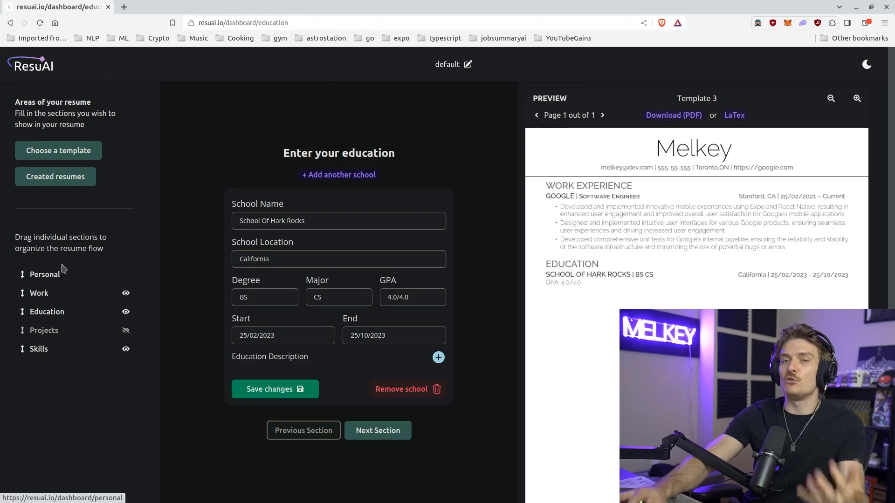
mouse_move(73, 282)
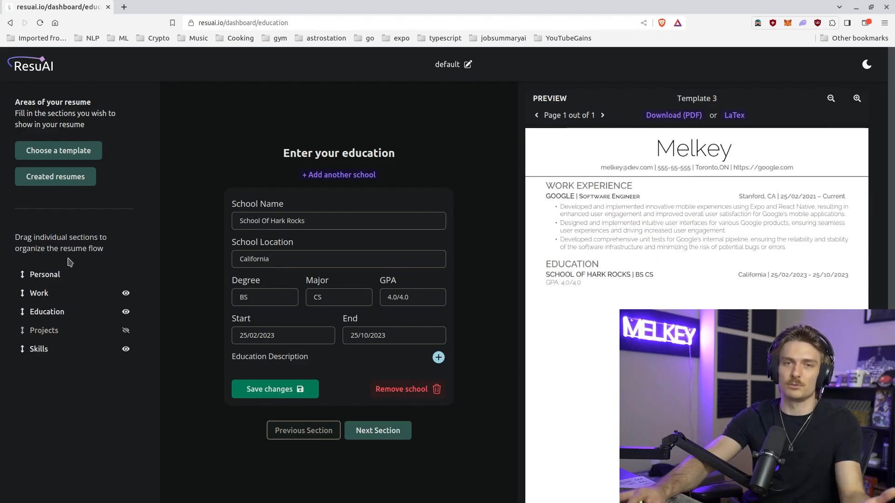
mouse_move(775, 123)
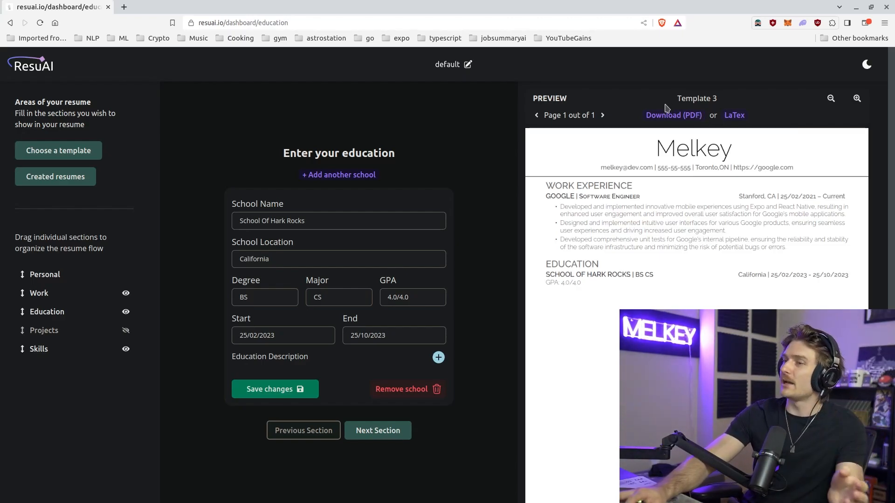
Step: Download the resume as resume.pdf into Downloads and open the file
left_click(673, 115)
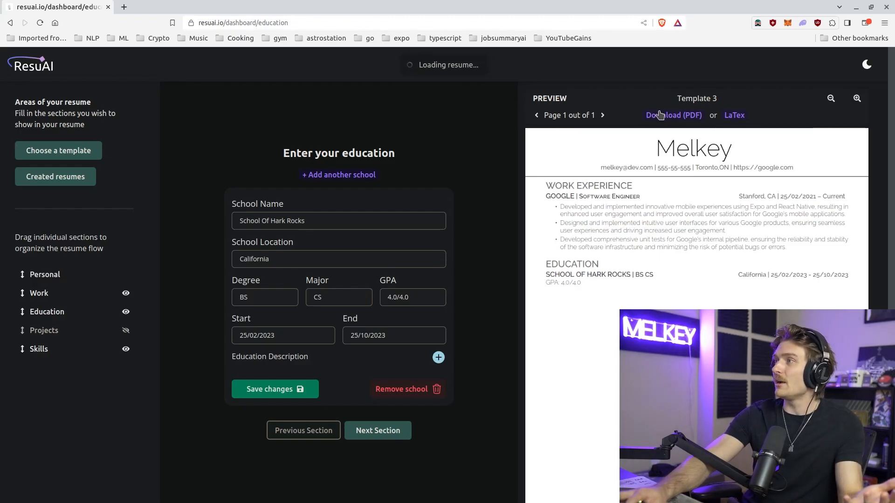
left_click(672, 115)
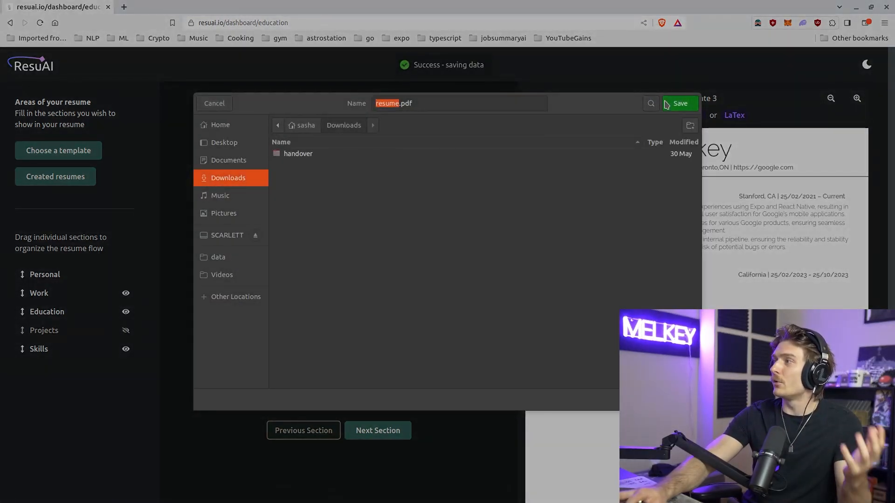
left_click(679, 103)
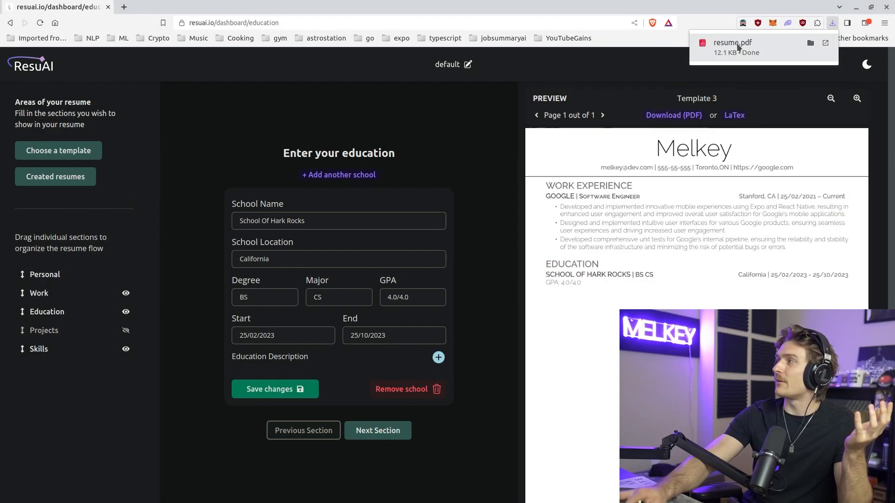
left_click(733, 42)
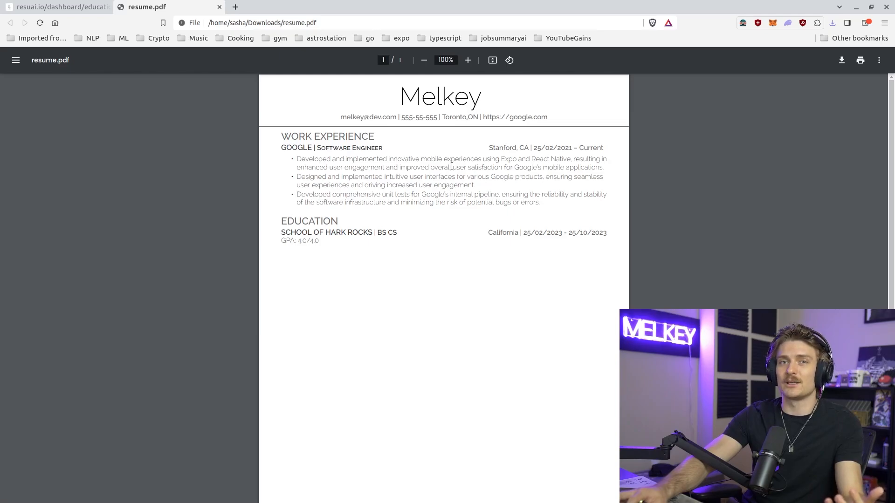
mouse_move(365, 255)
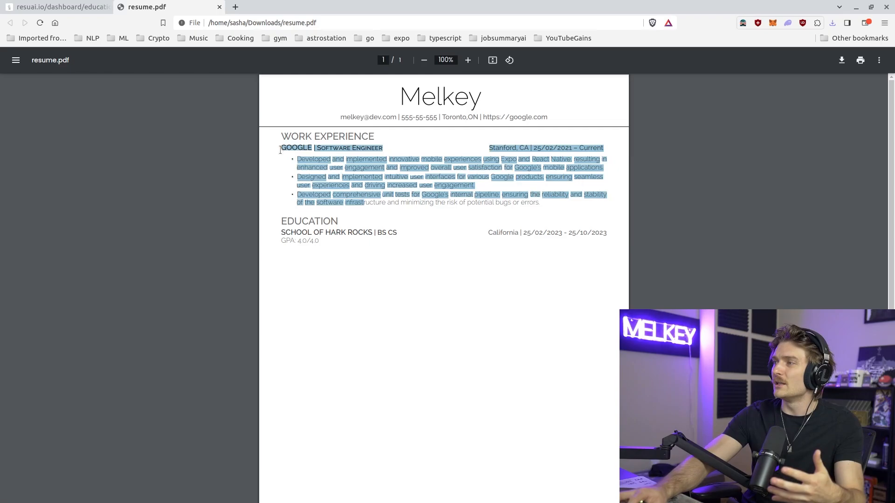
Step: Clear the text selection on the open resume.pdf page
left_click(421, 276)
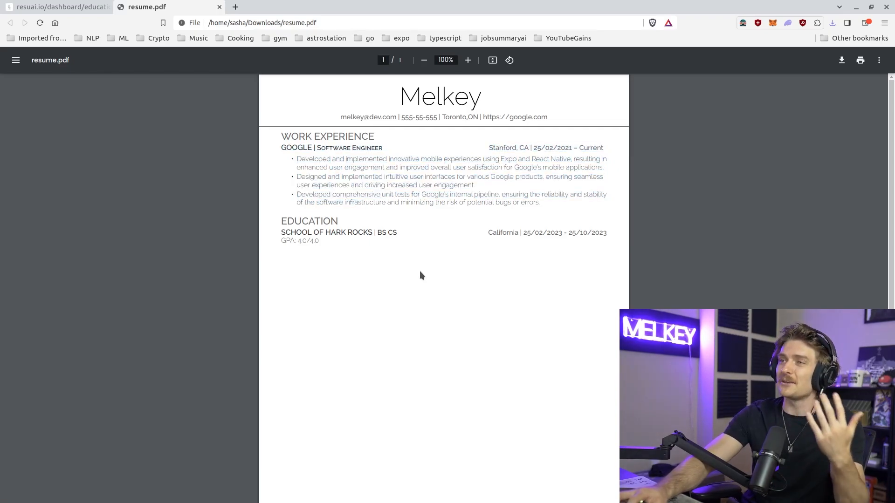